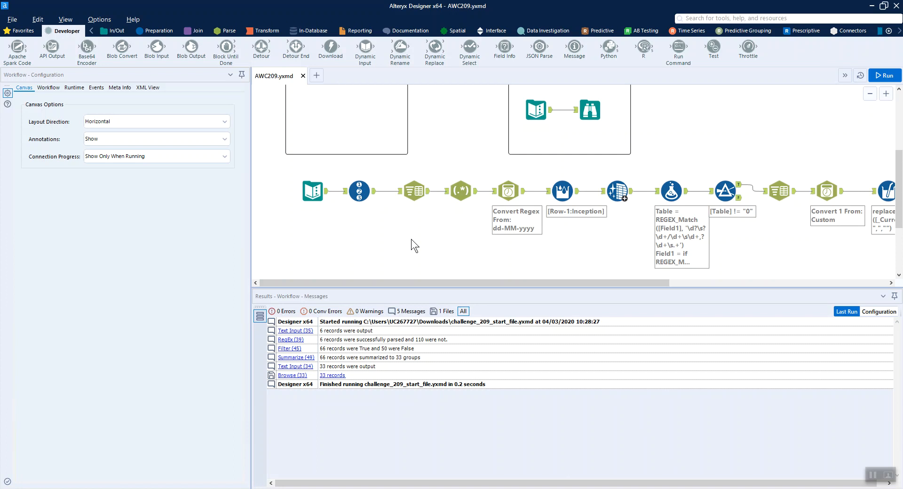
Step: Select the Text Input tool to view the six raw insurance claim records
click(313, 191)
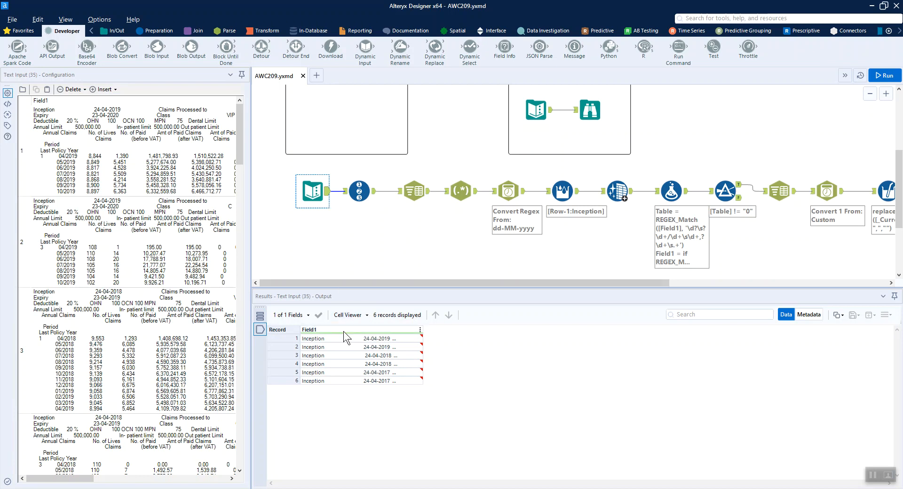
mouse_move(366, 380)
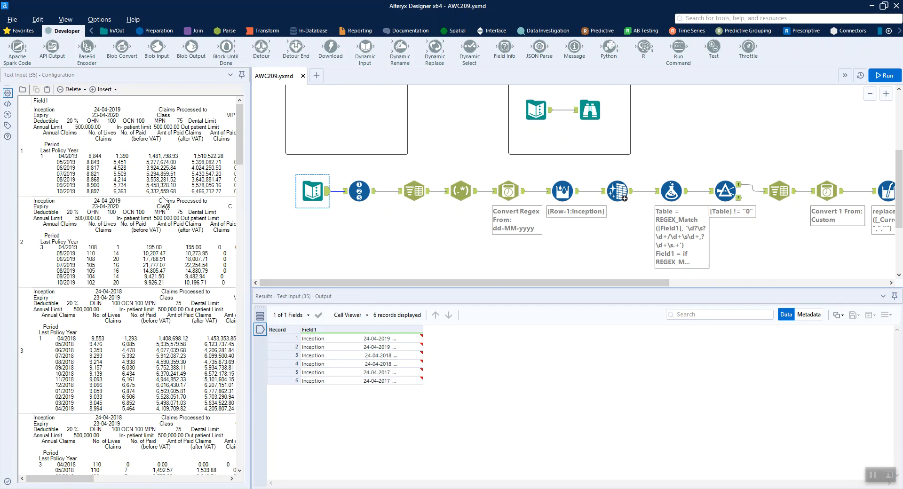
mouse_move(358, 191)
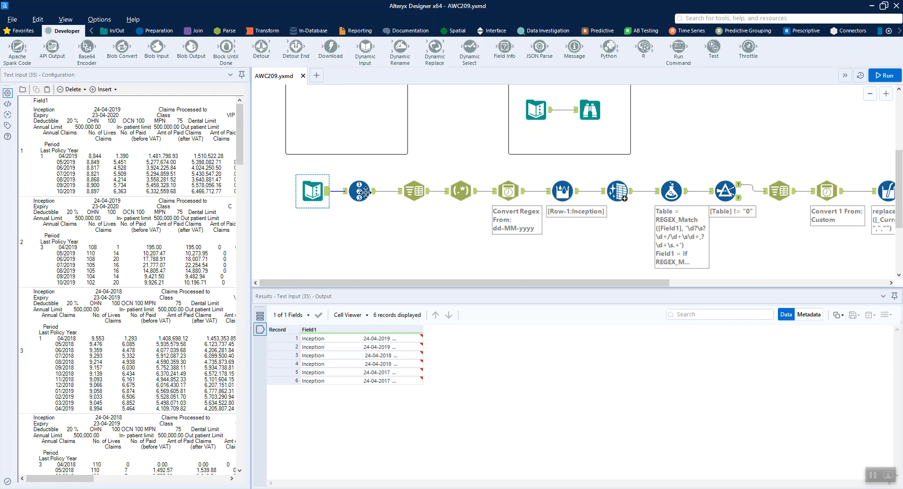
Step: Select the Record ID tool that numbers the six claim records 1–6 in a Page column
click(358, 191)
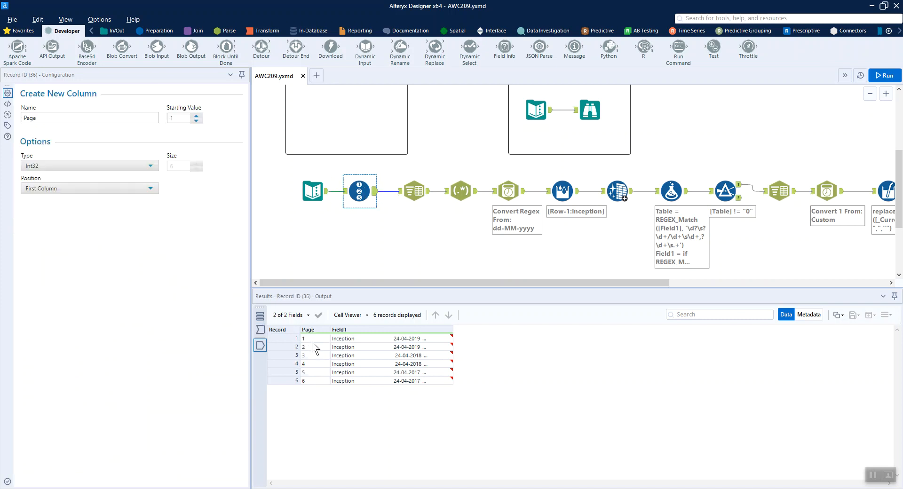
mouse_move(388, 231)
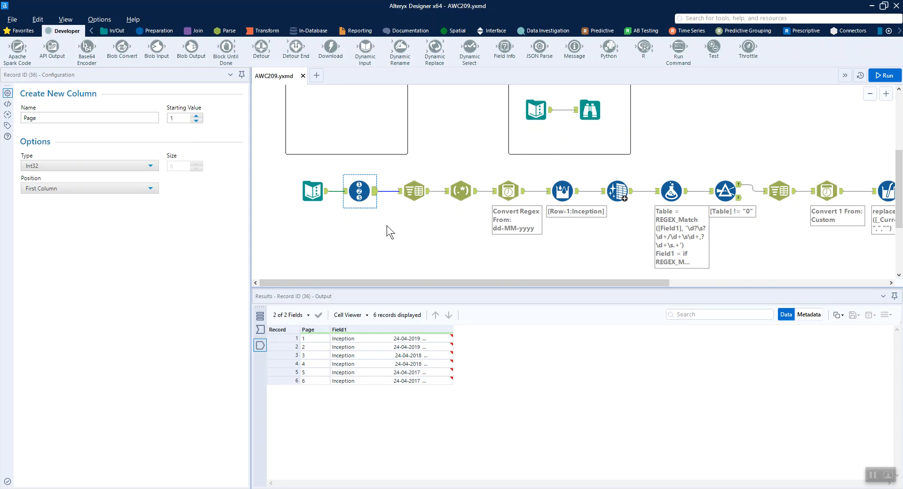
Step: Review the Text To Columns split into 116 line rows tagged by Page, previewing the final summarized table
click(413, 190)
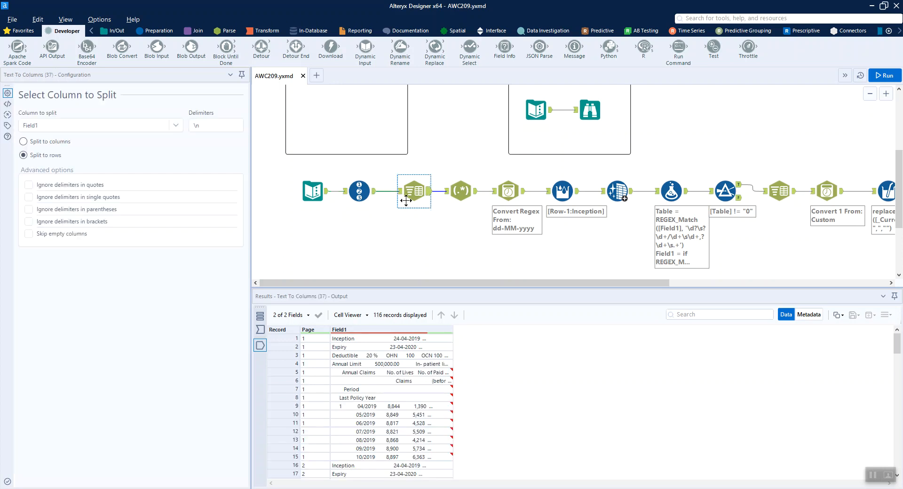
mouse_move(235, 184)
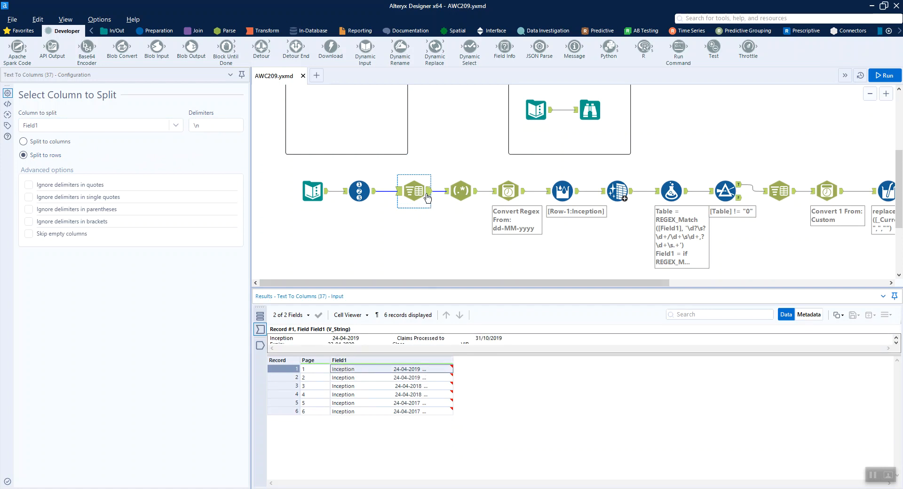
click(429, 191)
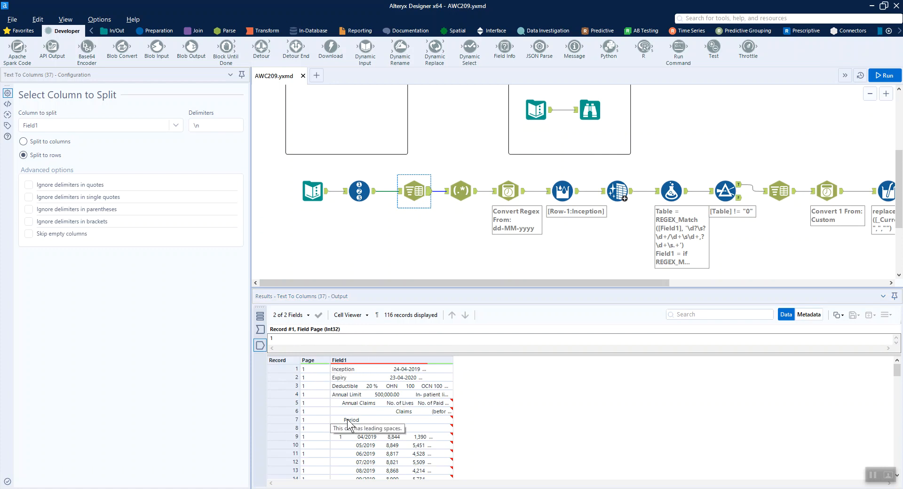
scroll(down, 3)
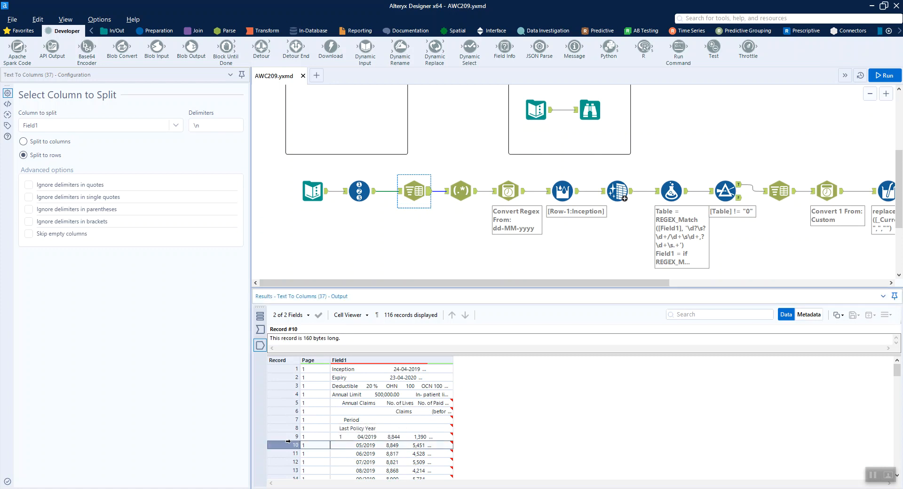
mouse_move(369, 411)
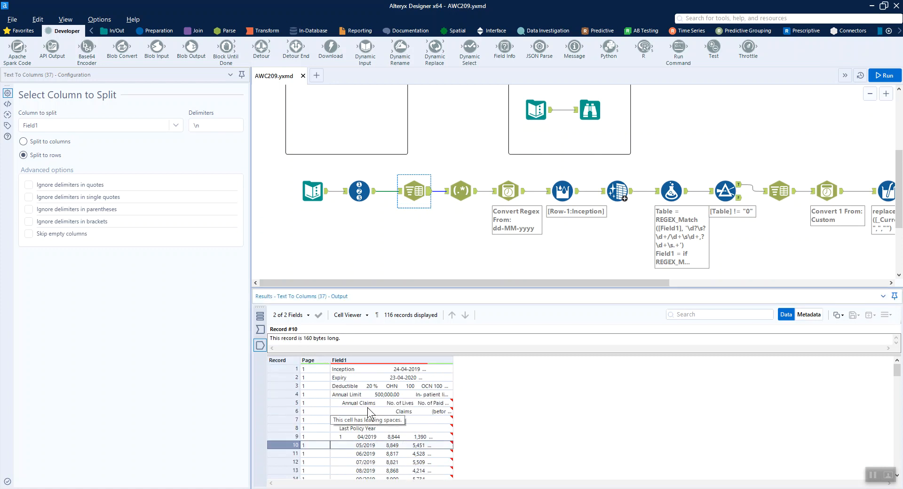
click(589, 109)
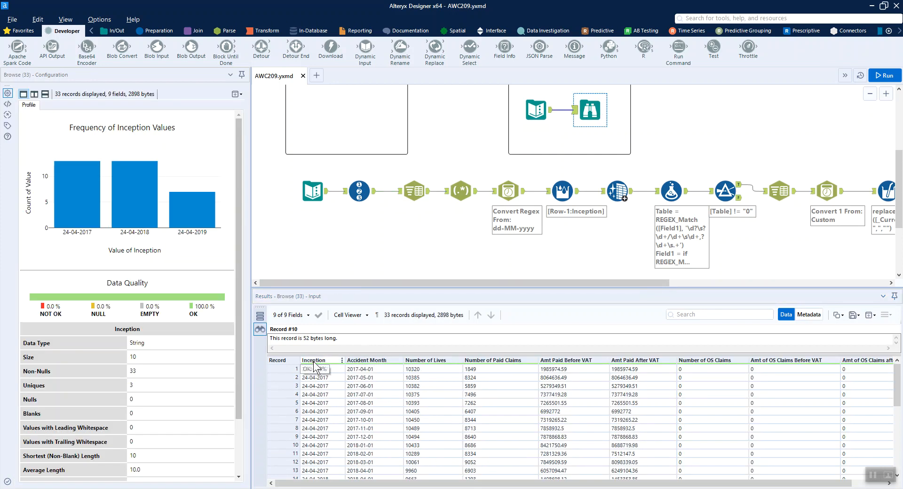
click(461, 190)
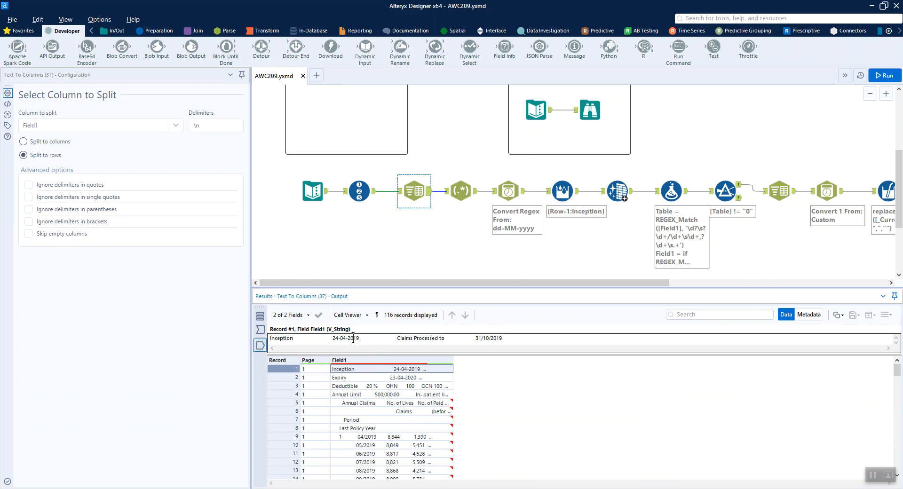
Step: Review the RegEx Parse expression extracting 24-04-2019 and the Regex column's Type options
click(461, 190)
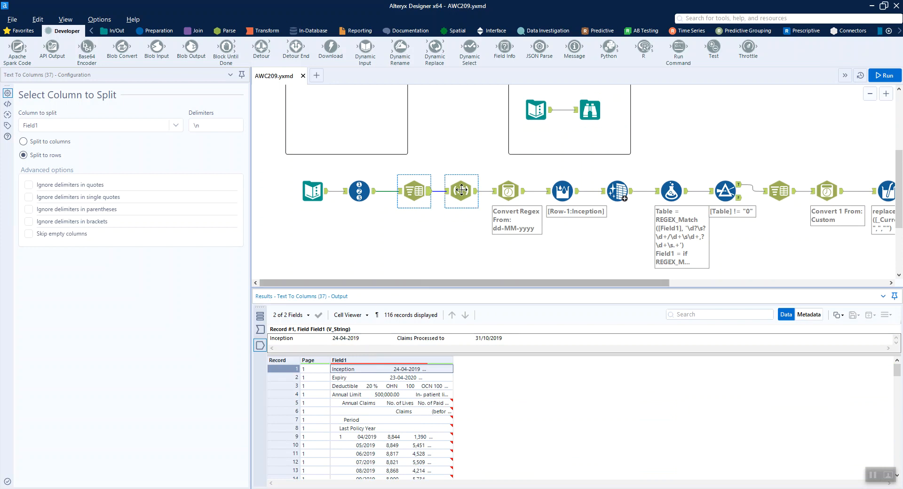
click(461, 190)
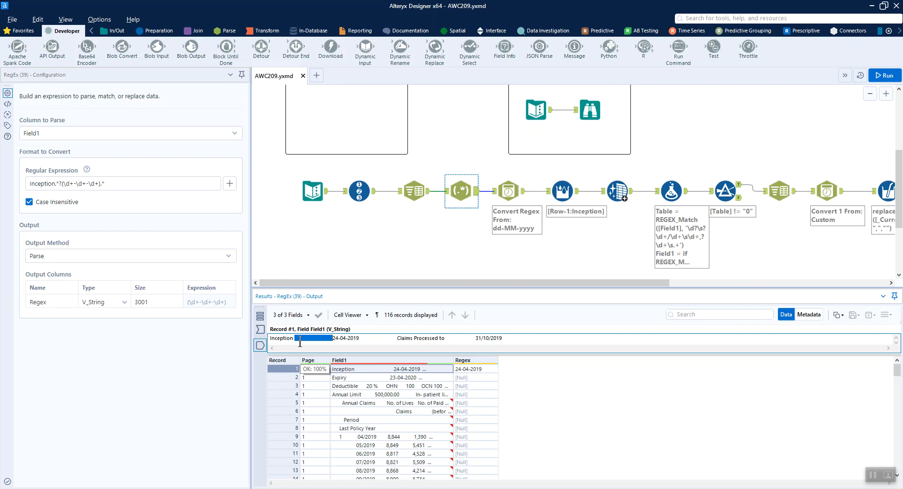
click(62, 183)
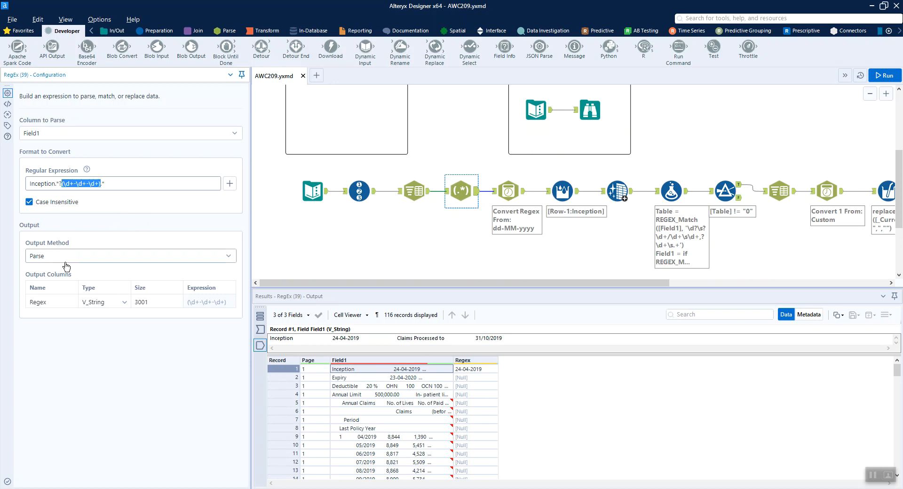
mouse_move(48, 308)
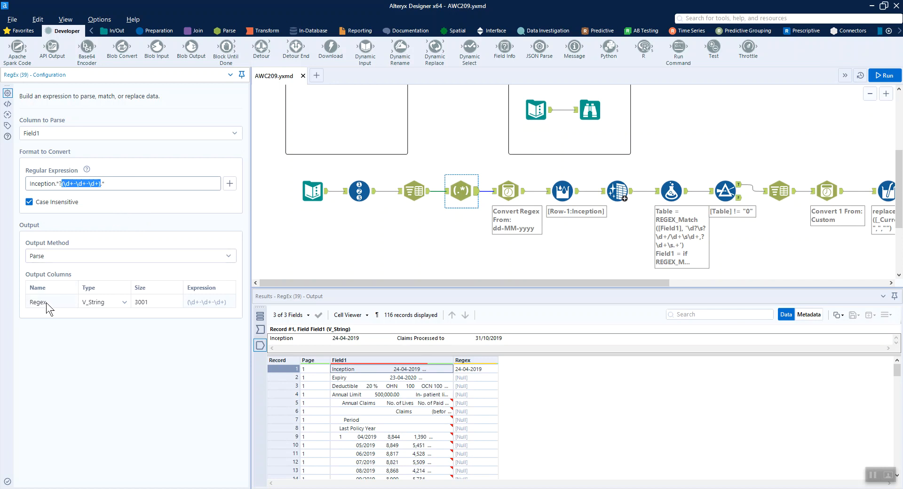
mouse_move(53, 306)
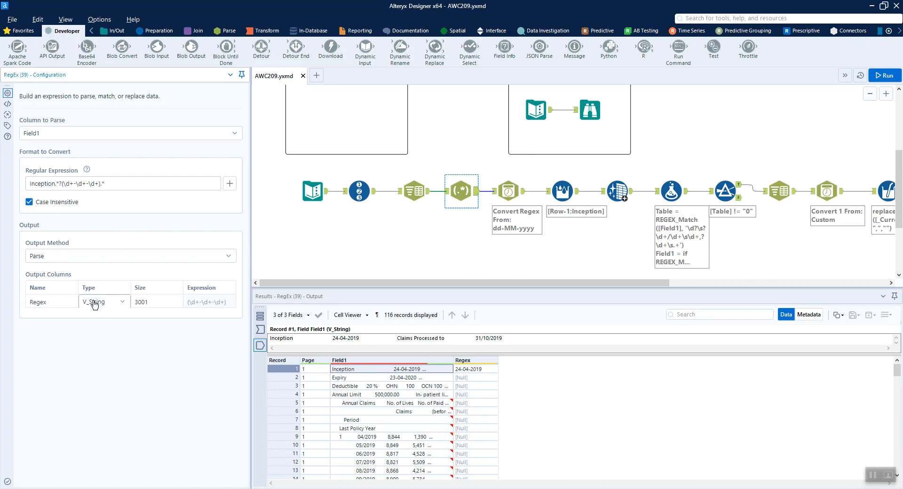
click(123, 301)
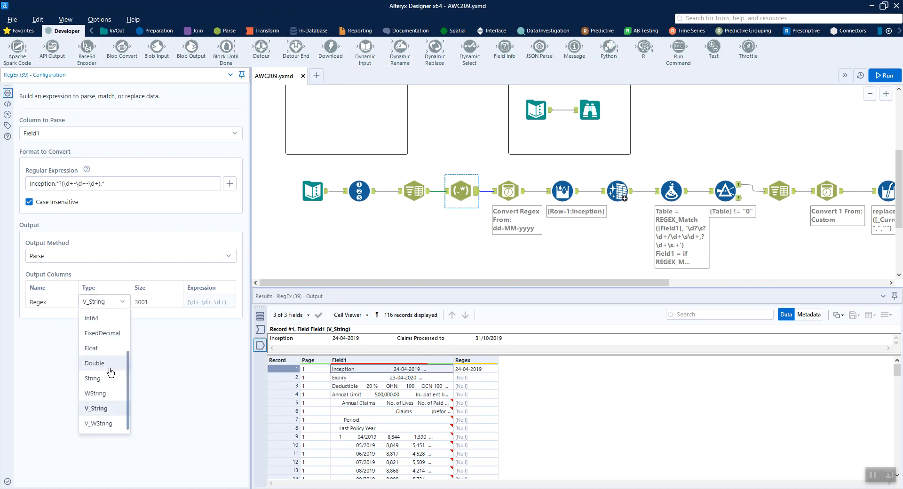
mouse_move(127, 281)
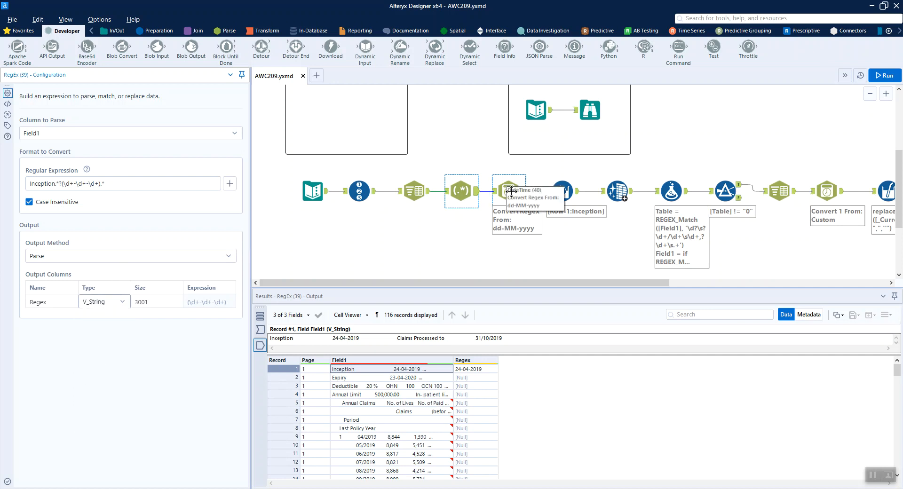
Step: Review the DateTime step converting 24-04-2019 (dd-MM-yyyy) into Inception 2019-04-24
click(509, 190)
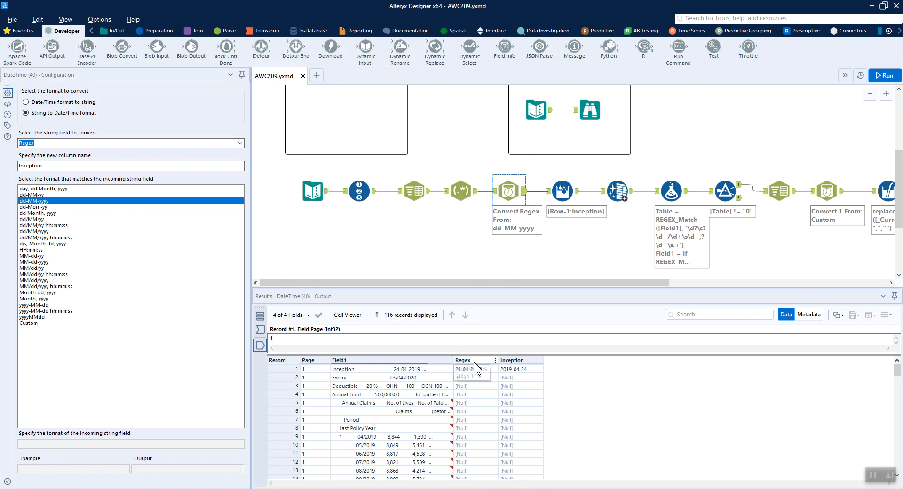
mouse_move(512, 378)
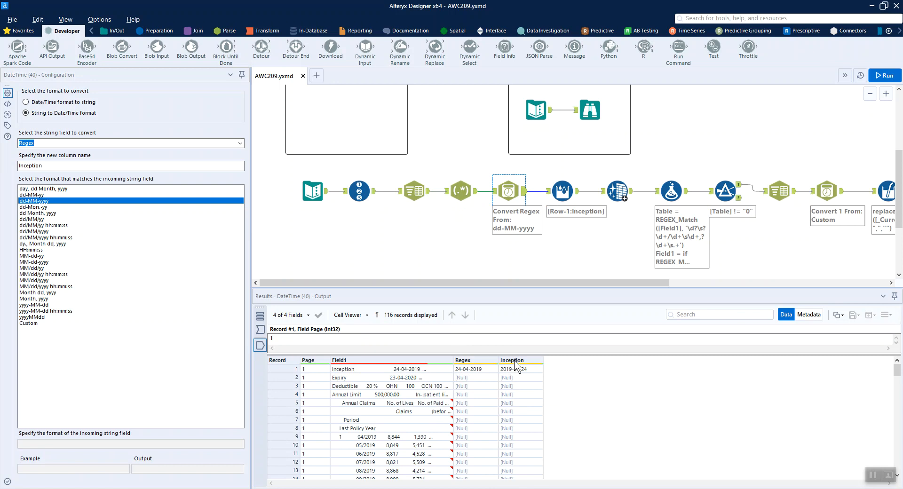
click(564, 190)
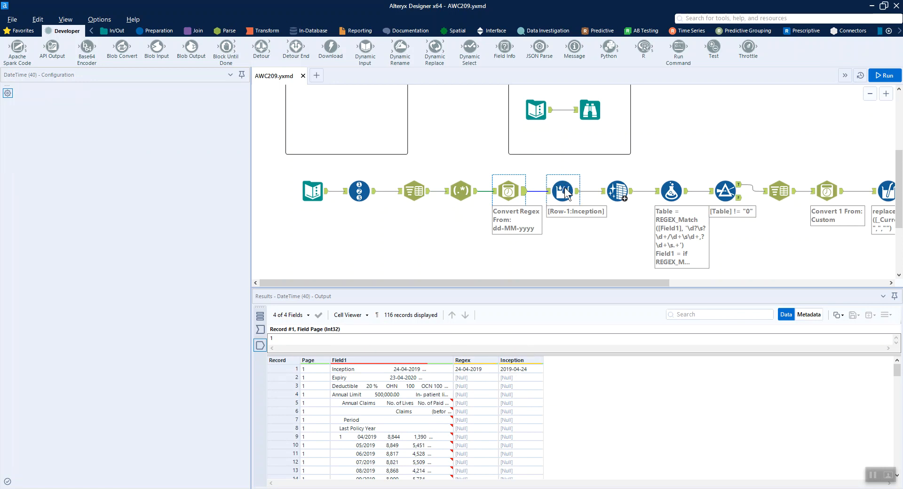
click(563, 190)
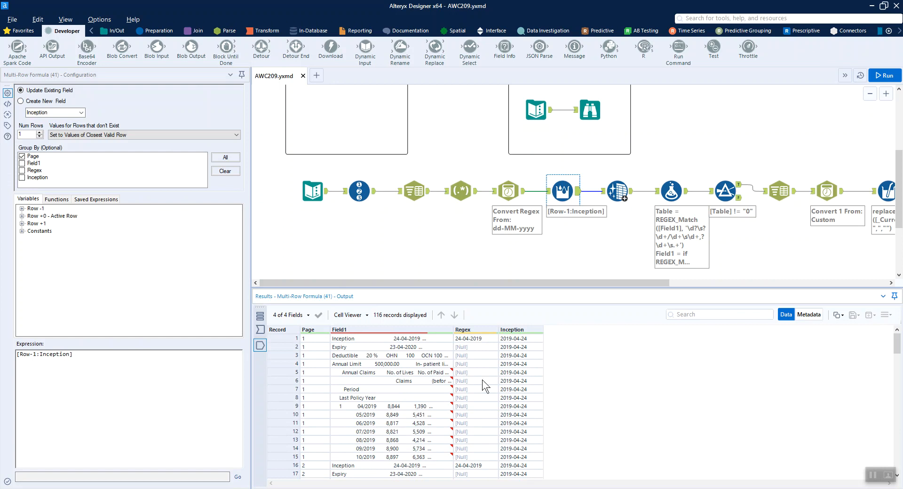
scroll(down, 3)
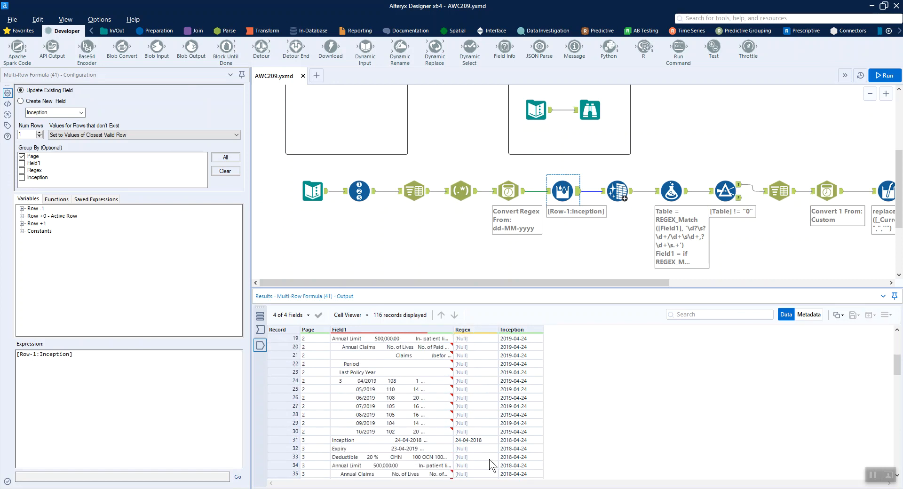
mouse_move(496, 446)
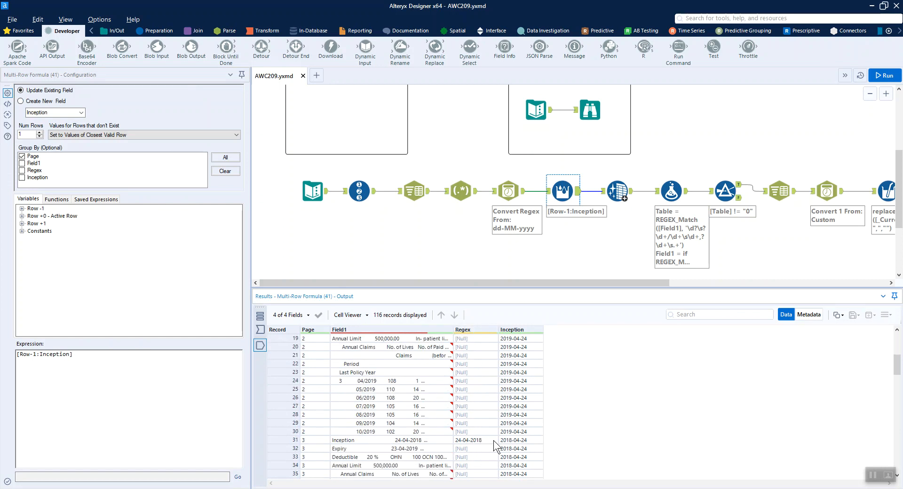
click(520, 439)
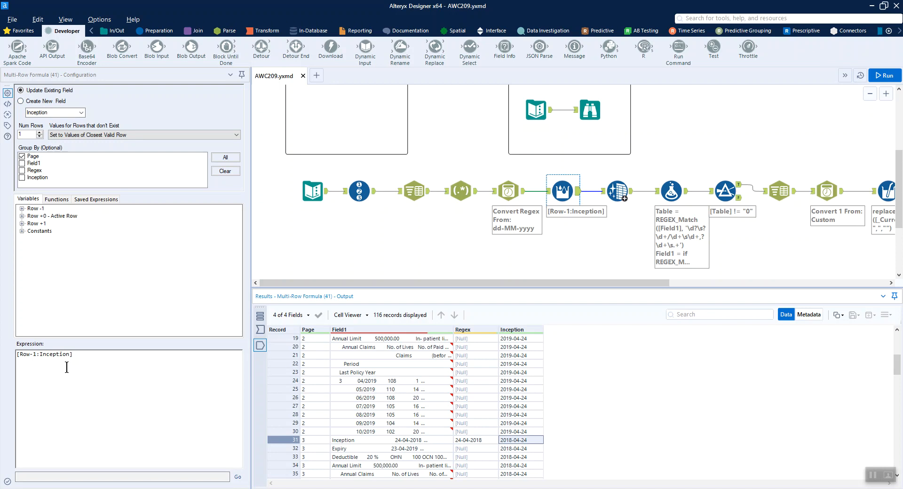
mouse_move(75, 311)
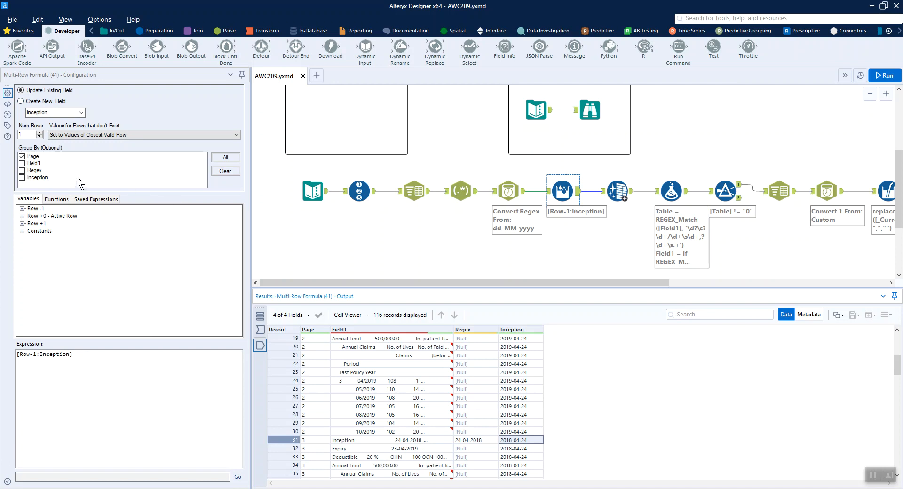
mouse_move(77, 181)
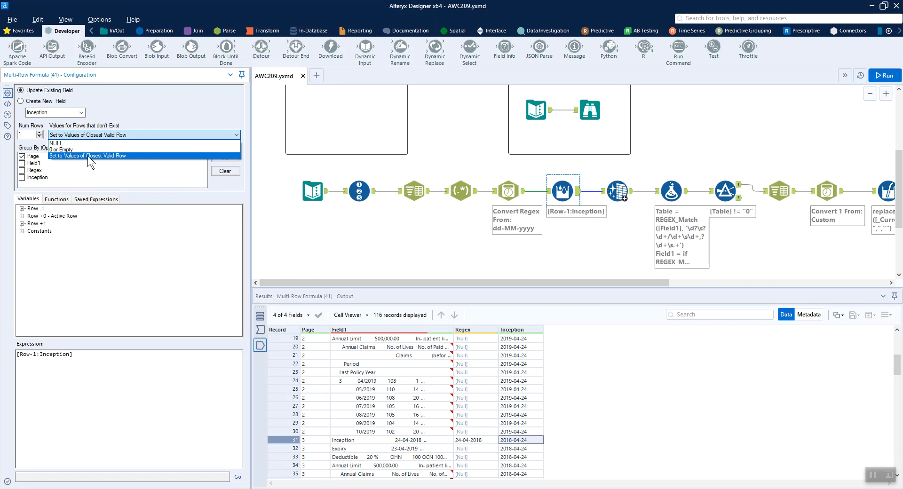
mouse_move(222, 206)
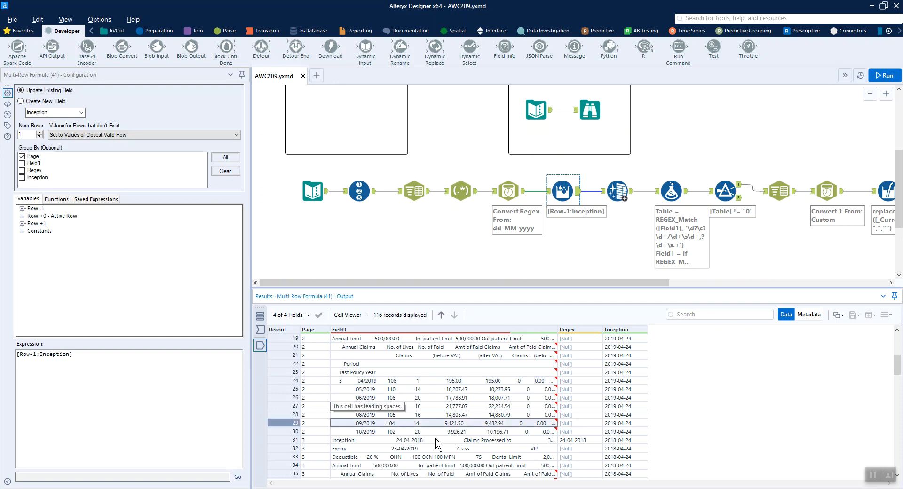
mouse_move(505, 417)
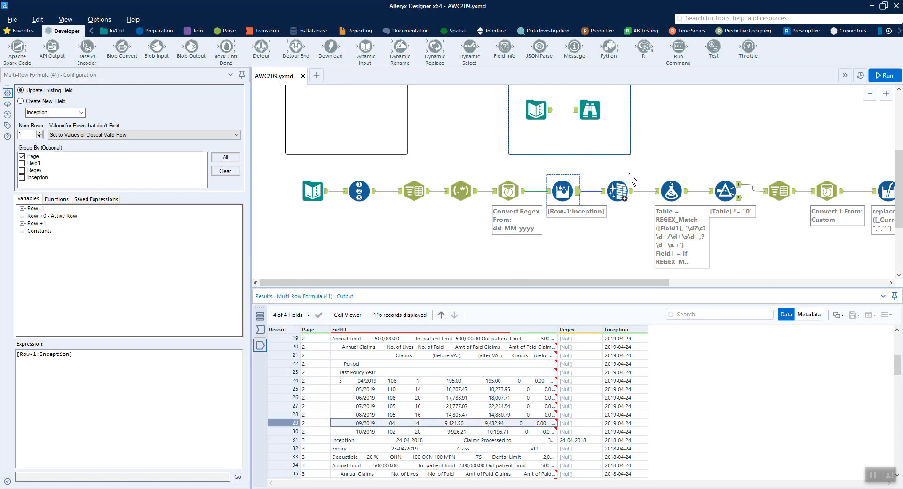
Step: Review the Data Cleansing settings trimming whitespace and line breaks from Field1 and replacing nulls
click(617, 190)
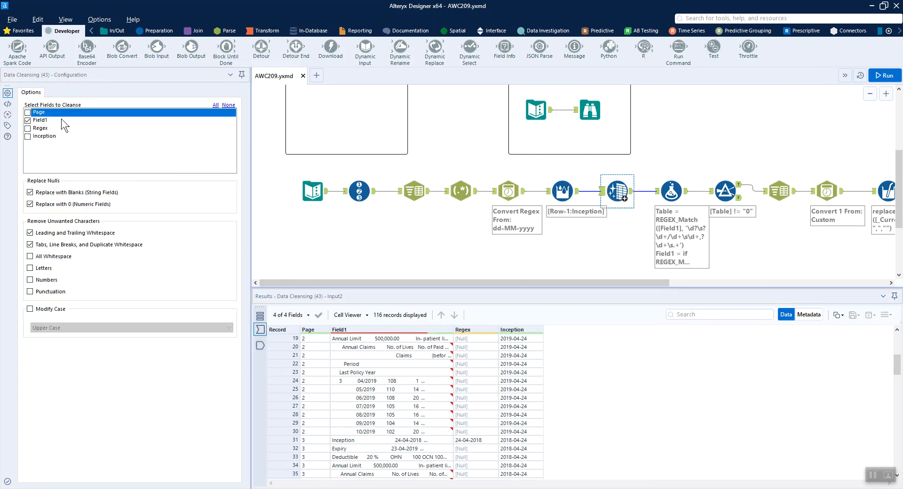
click(31, 244)
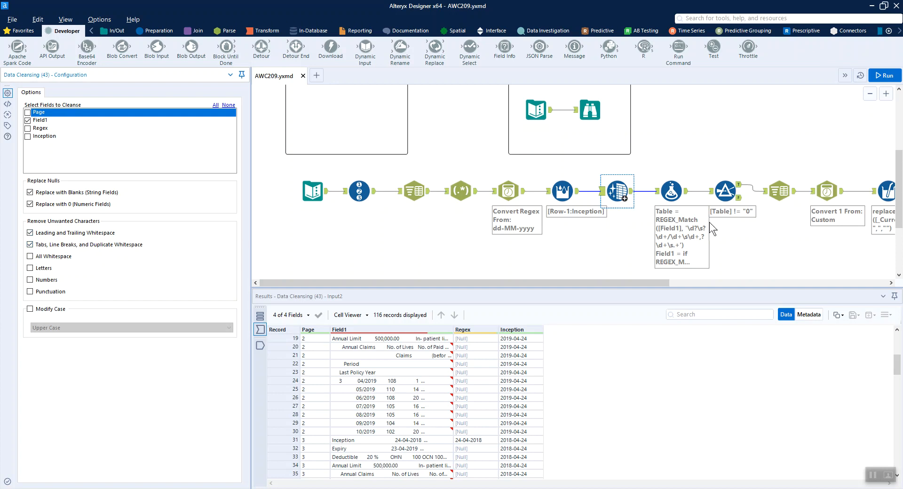
scroll(right, 3)
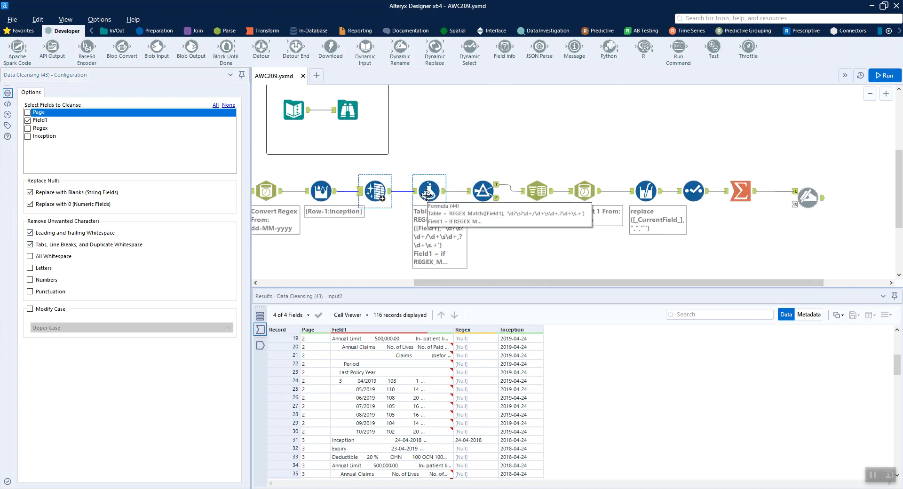
Step: Select the Formula (44) tool building the Table column via REGEX_Match on Field1
click(429, 191)
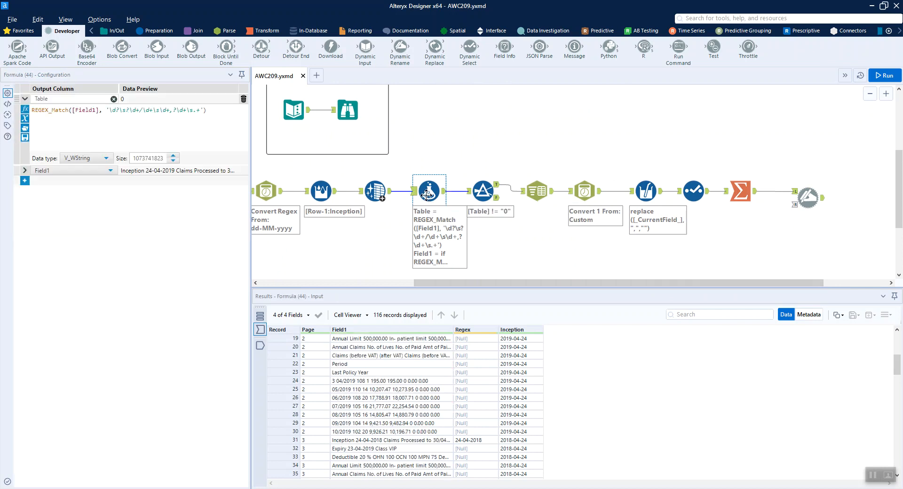
mouse_move(401, 401)
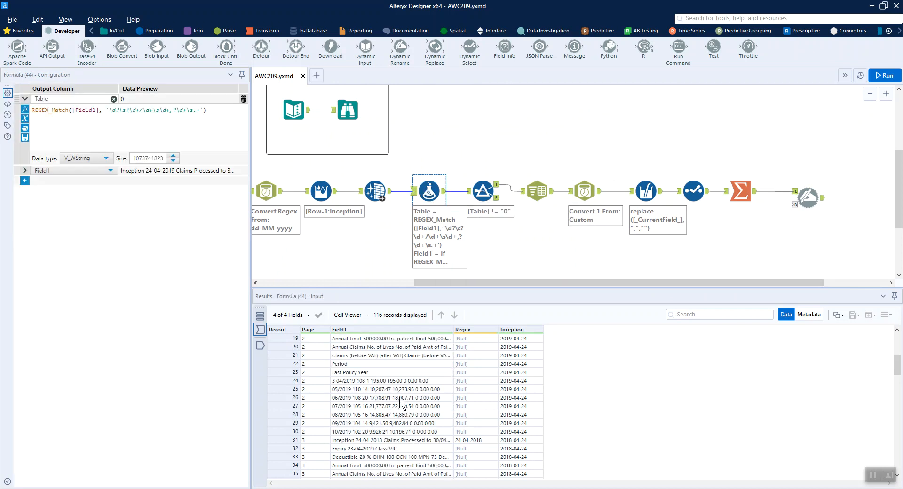
mouse_move(121, 123)
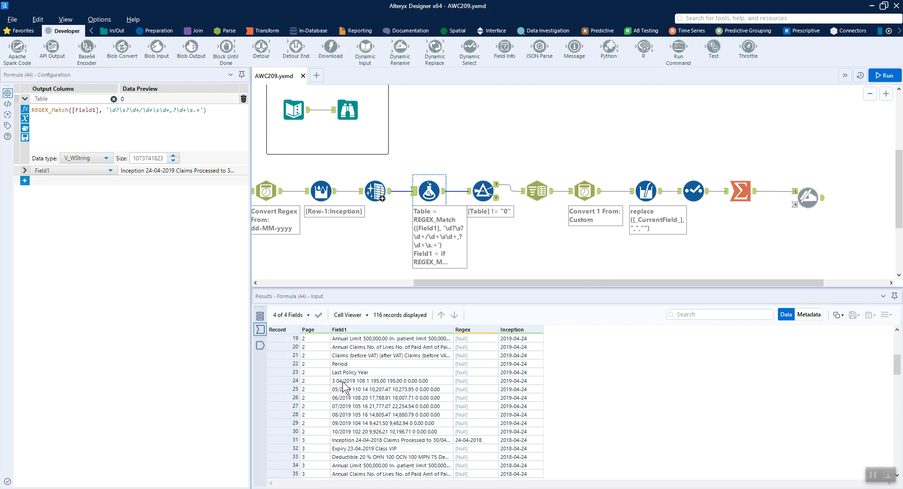
click(375, 191)
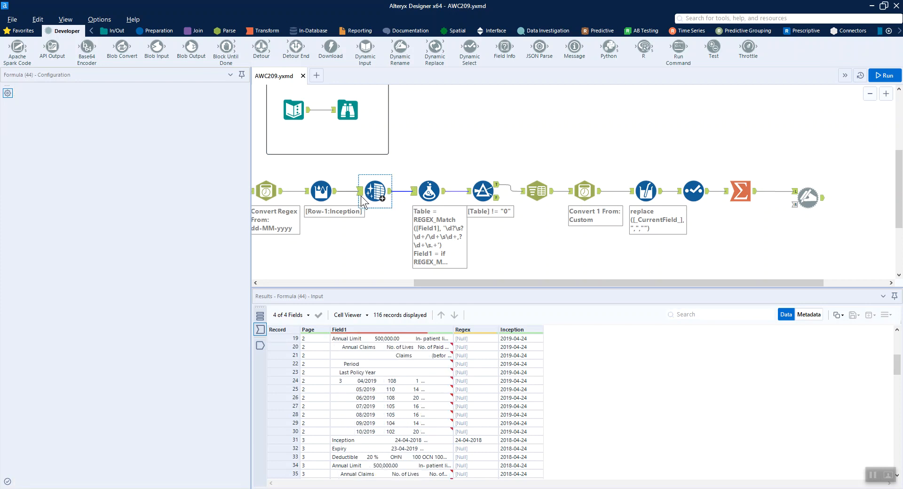
click(376, 191)
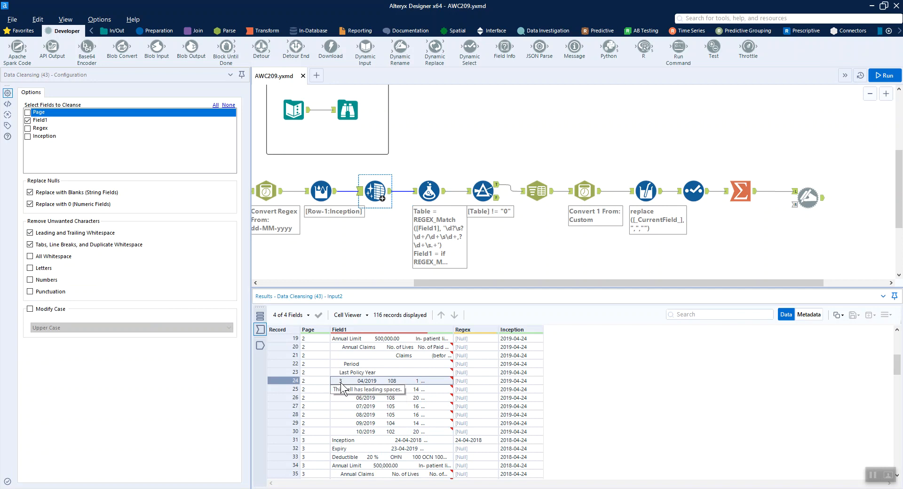
mouse_move(348, 385)
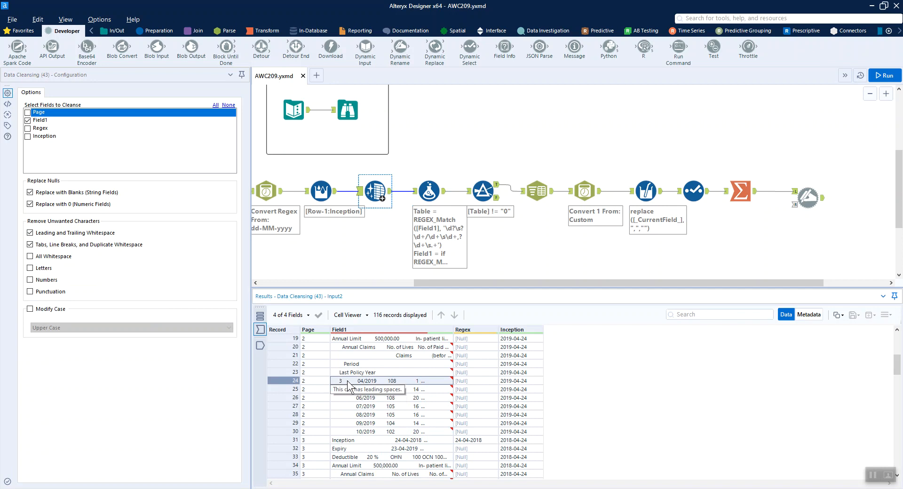
click(427, 190)
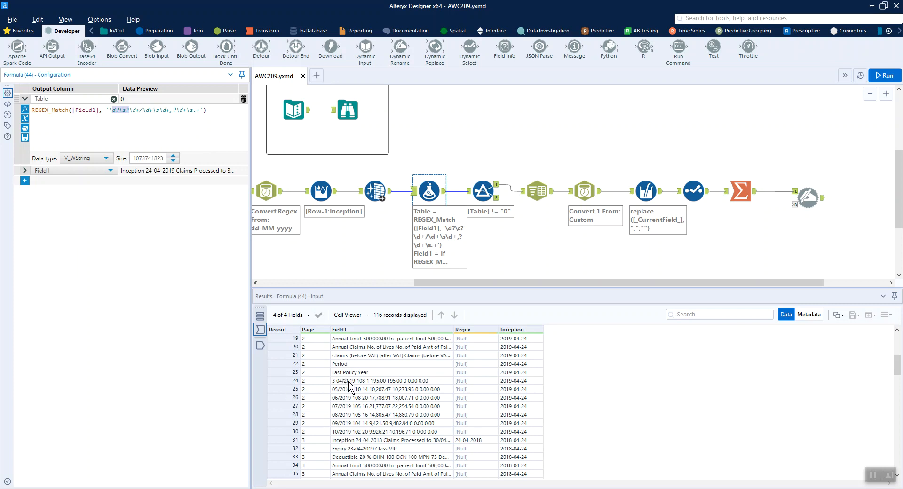
Step: Examine the Table REGEX_Match pattern and check the -1 flag on page 1's monthly claims records
click(152, 109)
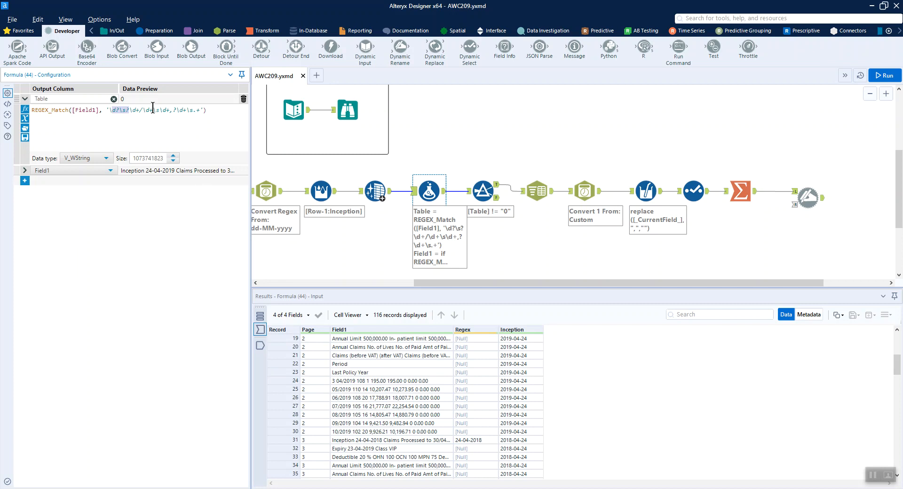
mouse_move(274, 239)
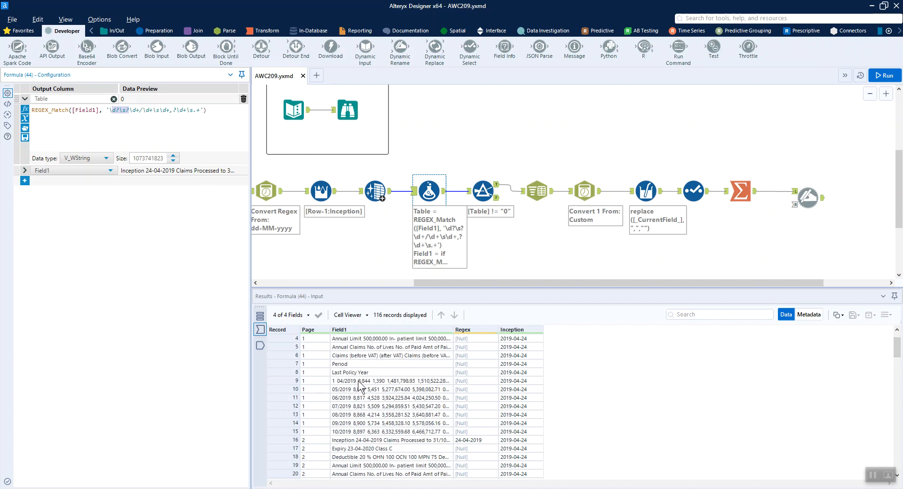
click(391, 381)
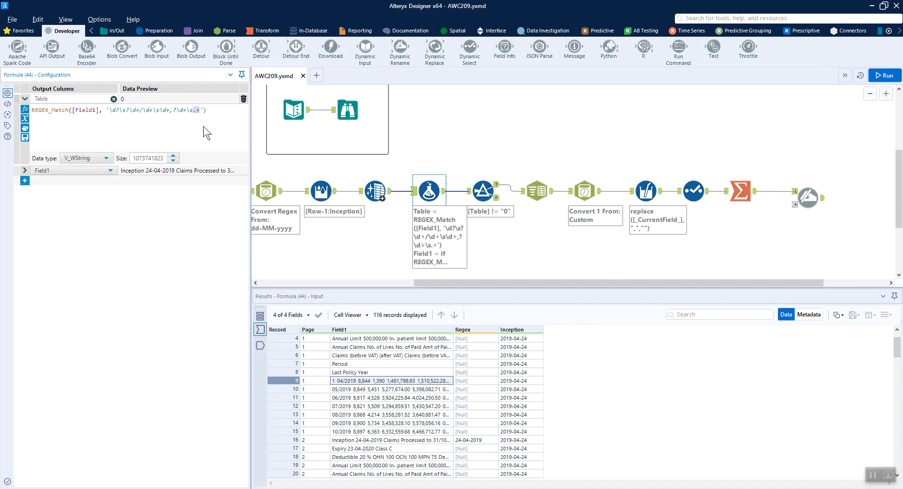
mouse_move(420, 385)
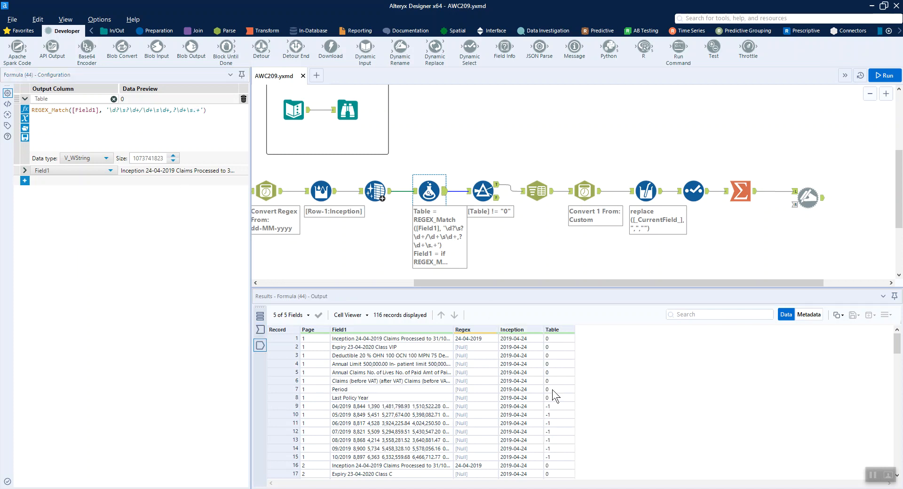
click(559, 406)
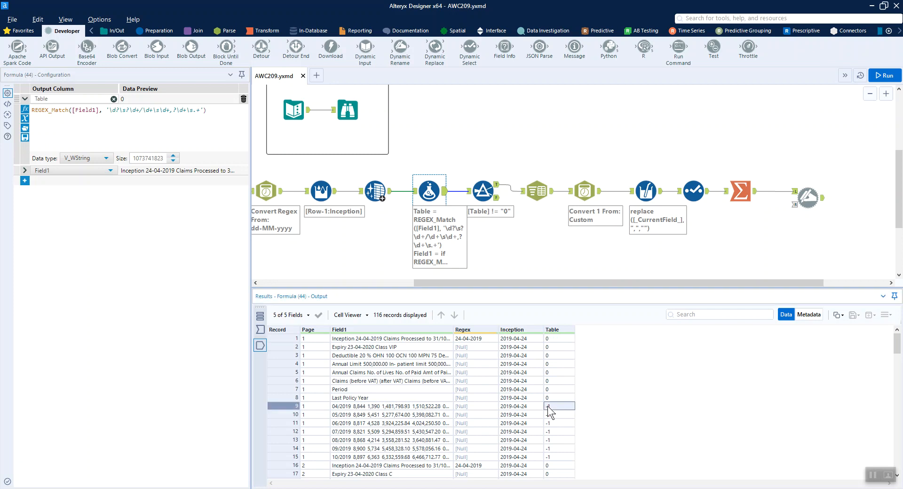
mouse_move(406, 408)
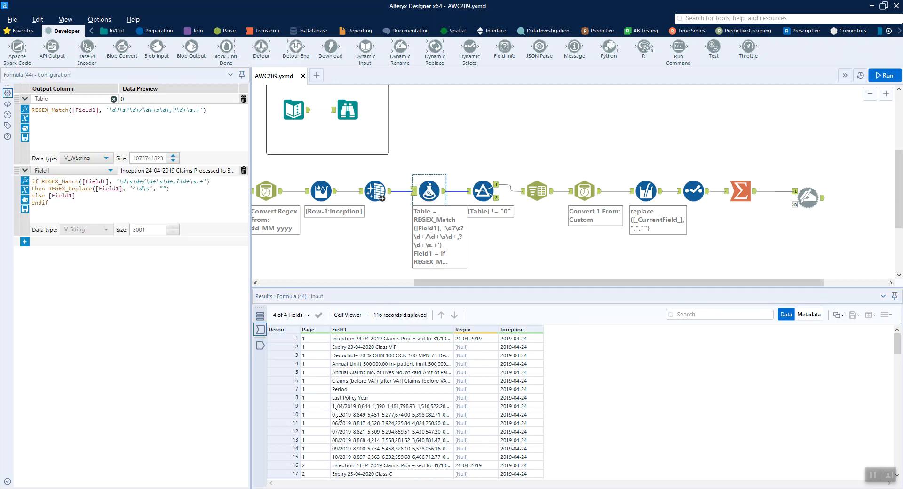
Step: Inspect the claim line whose stray leading digit the REGEX_Replace expression removes
click(391, 406)
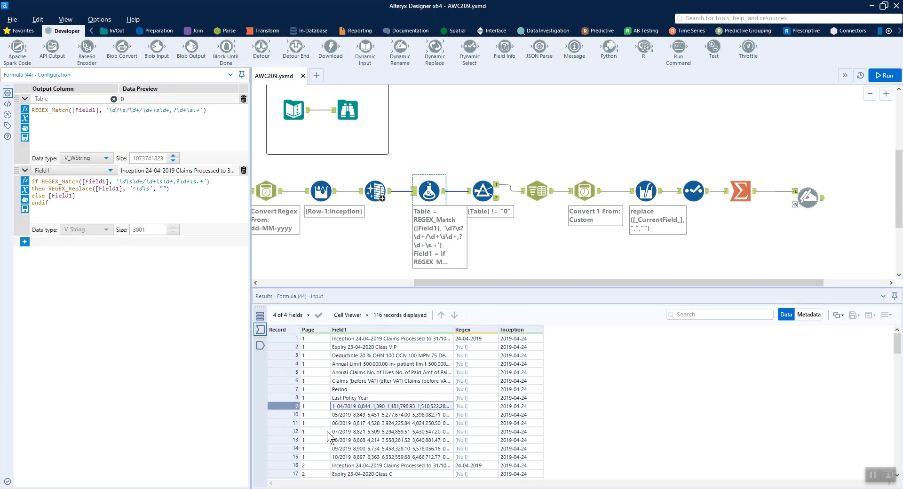
mouse_move(219, 231)
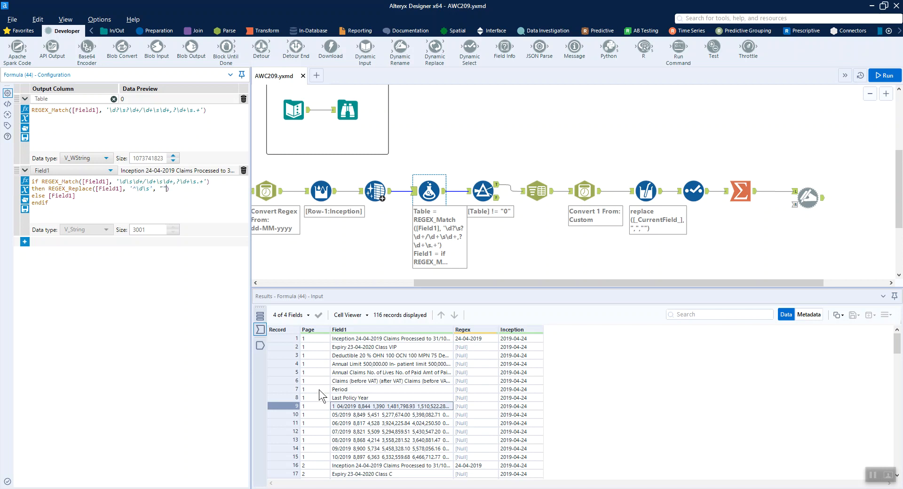
mouse_move(451, 201)
text())
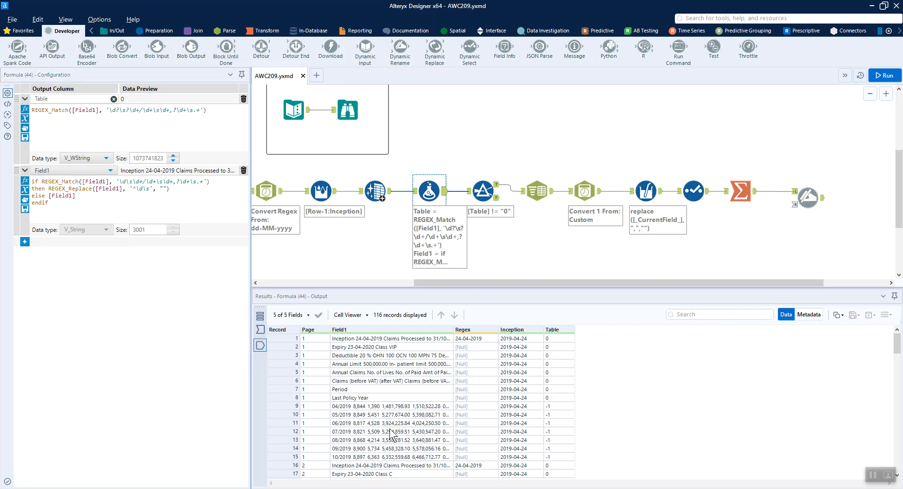
mouse_move(451, 281)
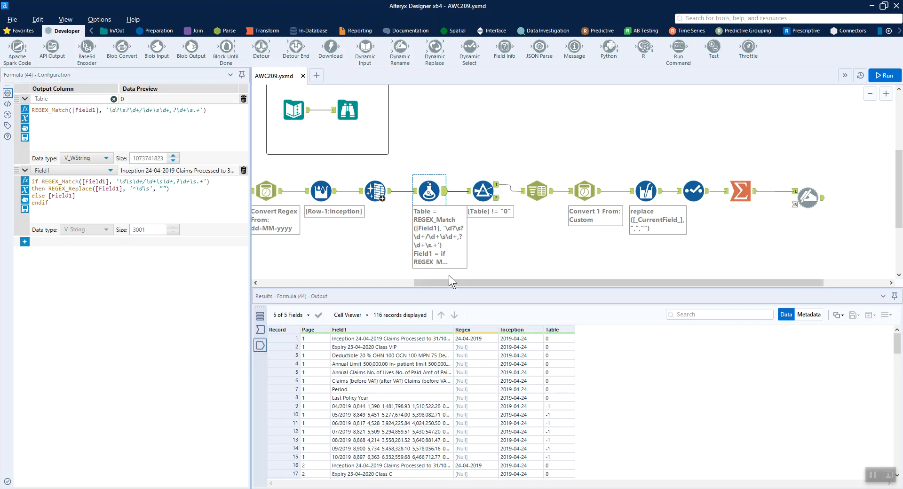
Step: Review the claim-table Filter and the Text To Columns split on \s into 8 columns, yielding 66 records
click(482, 190)
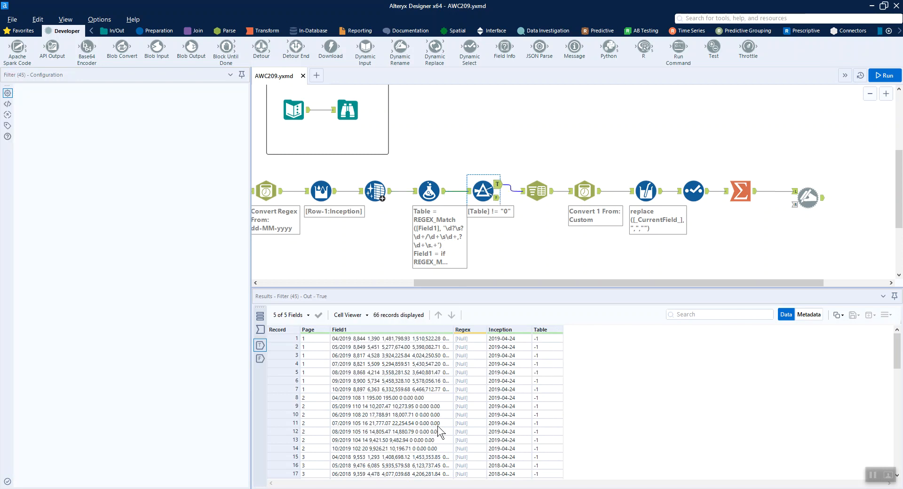
click(535, 190)
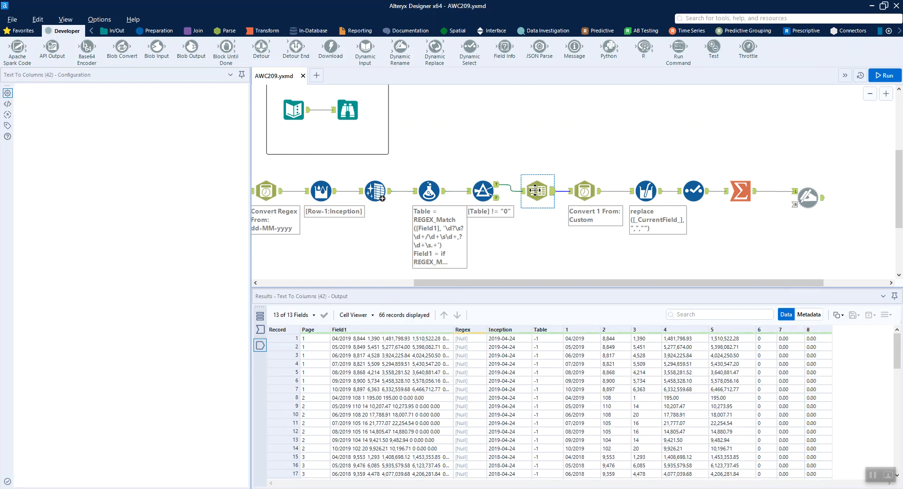
click(536, 191)
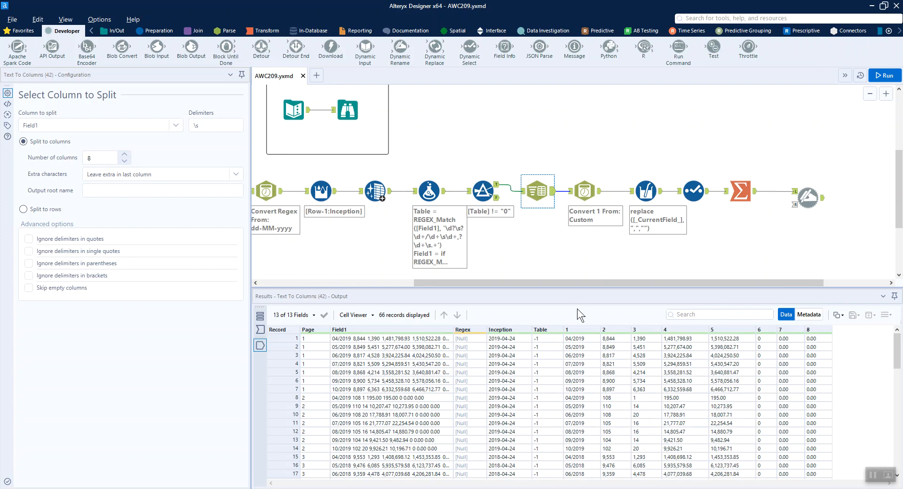
mouse_move(794, 340)
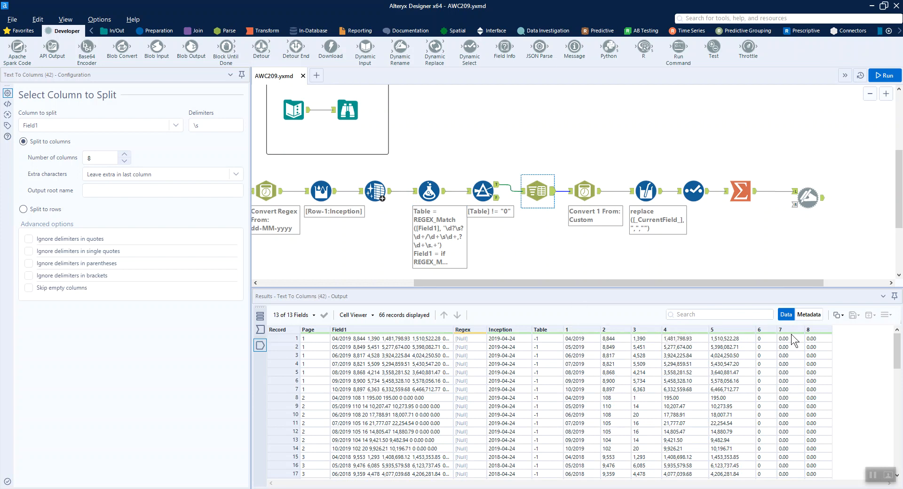
mouse_move(344, 362)
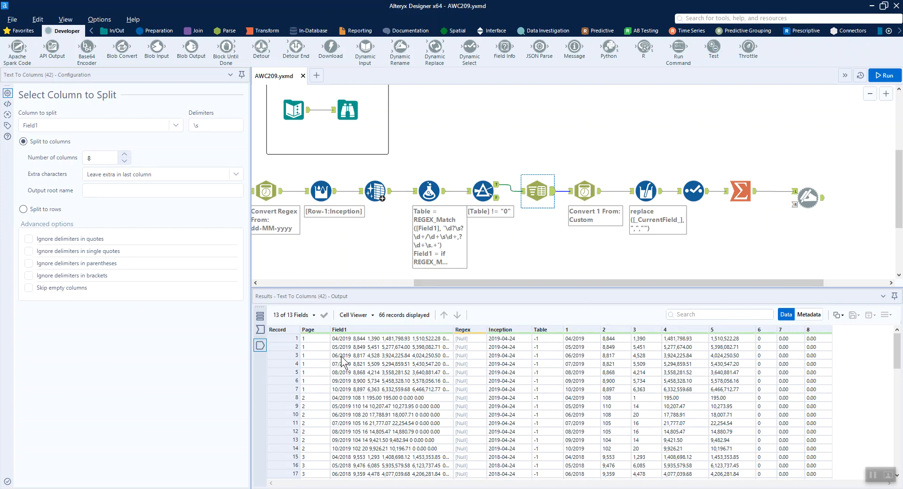
mouse_move(529, 231)
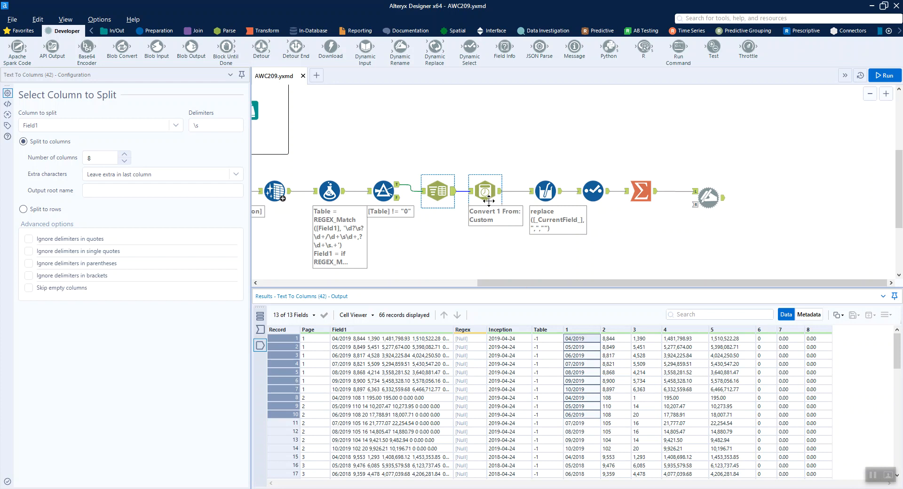
Step: Review the MM/yyyy Accident Month conversion and the Multi-Field Formula stripping commas from numbers
click(484, 190)
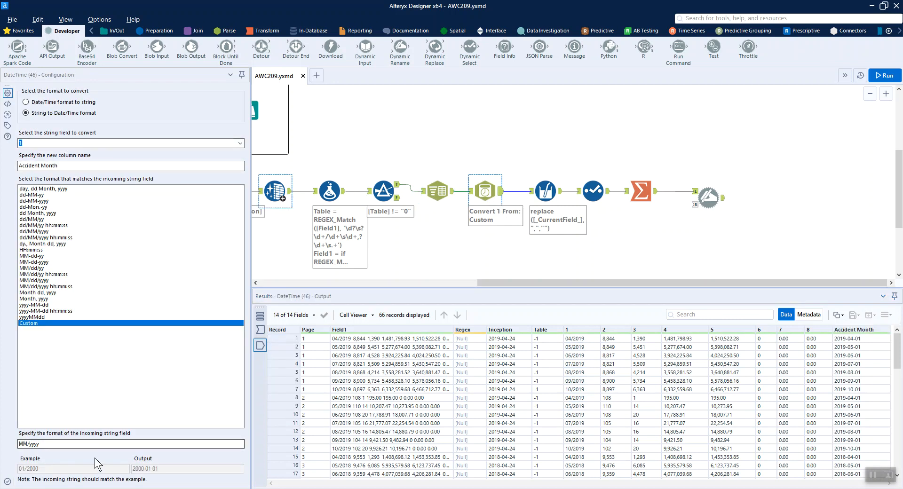
mouse_move(544, 190)
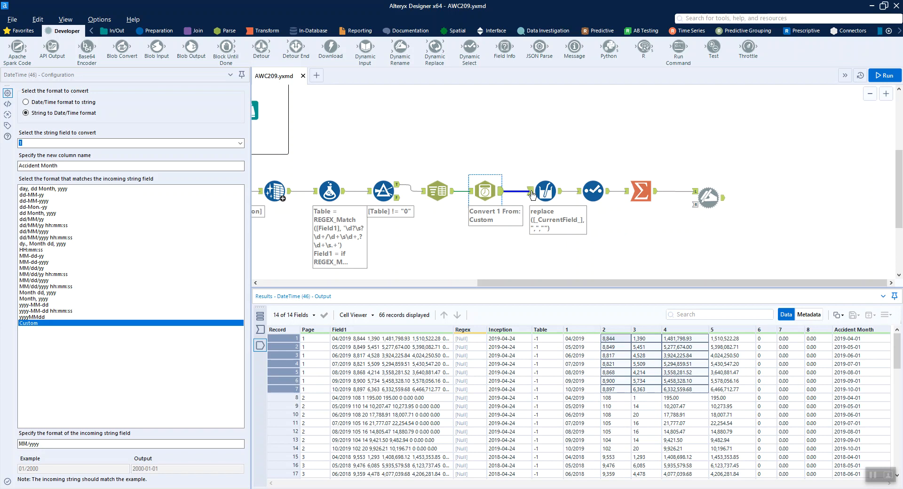
click(545, 190)
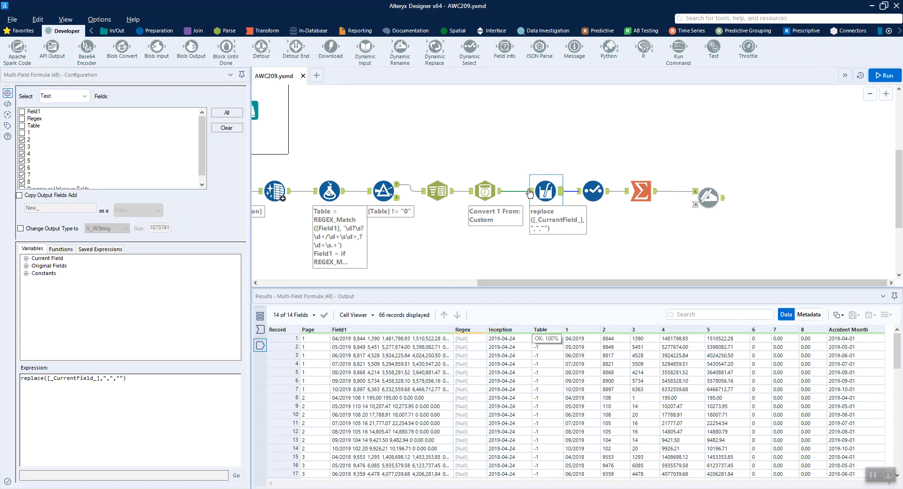
Step: Review the Select step renaming columns to Number of Lives, paid claims, VAT amounts as Double
click(592, 190)
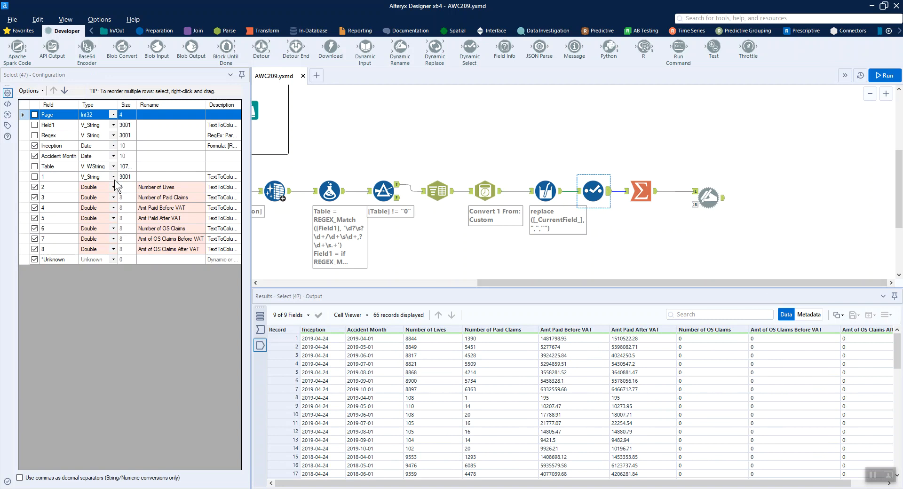
mouse_move(119, 189)
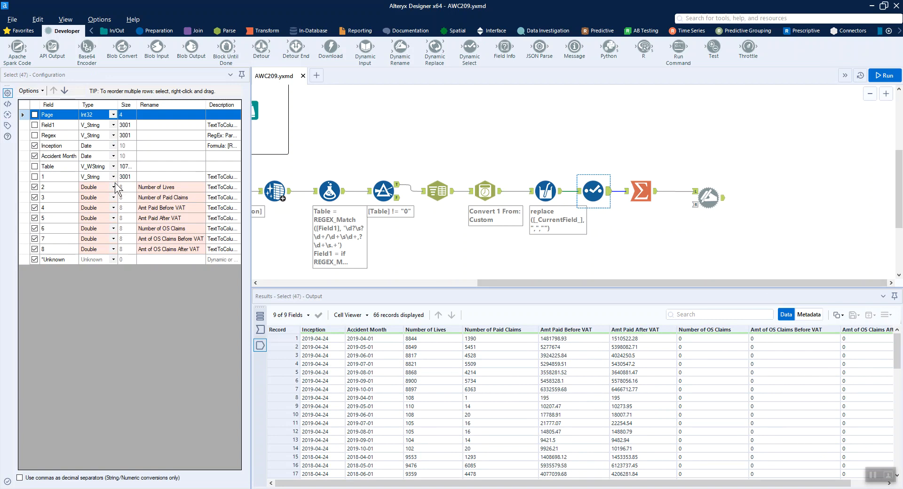
mouse_move(165, 189)
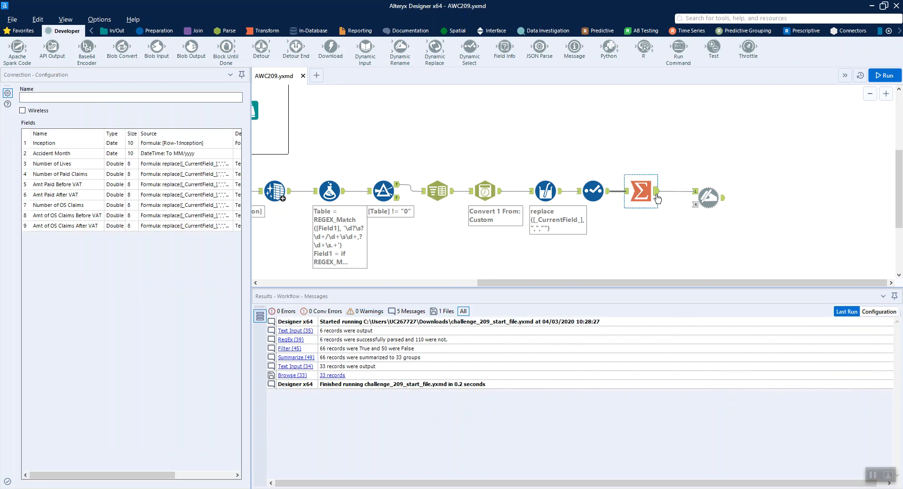
Step: Review the Summarize grouping by Inception and Accident Month and browse the final 33-record summed table
click(640, 190)
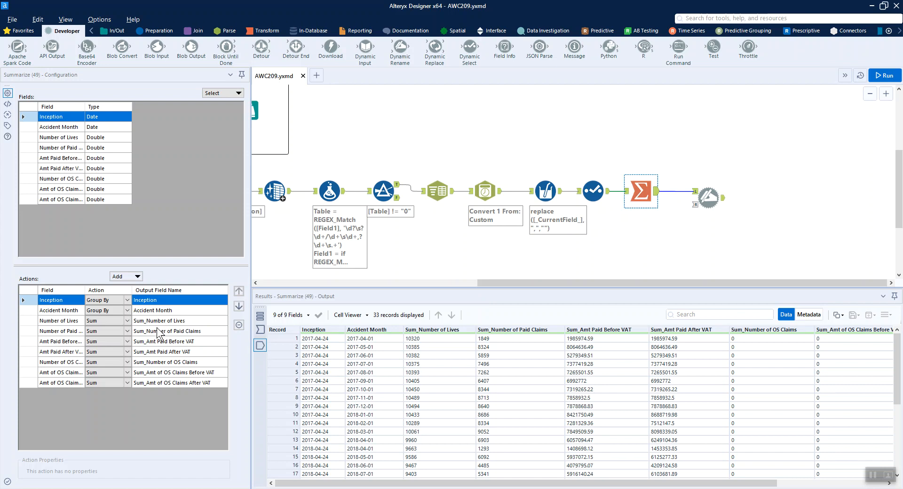
mouse_move(150, 335)
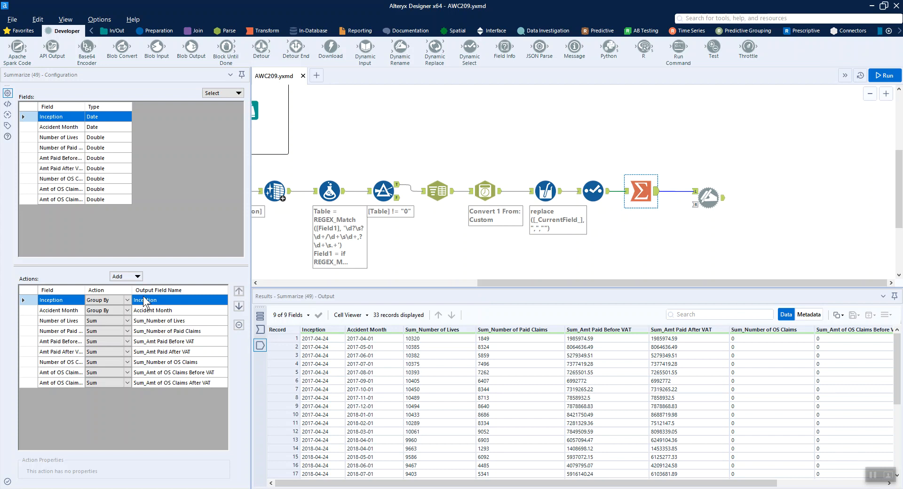
click(708, 198)
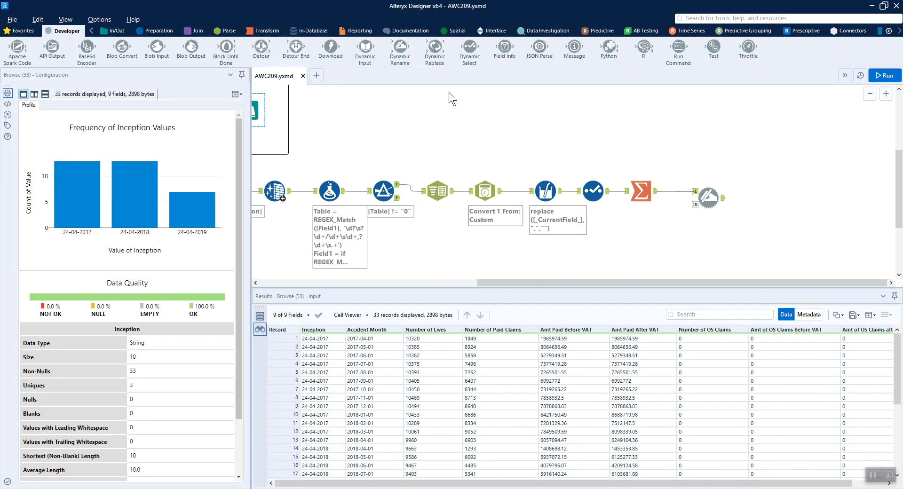
mouse_move(822, 230)
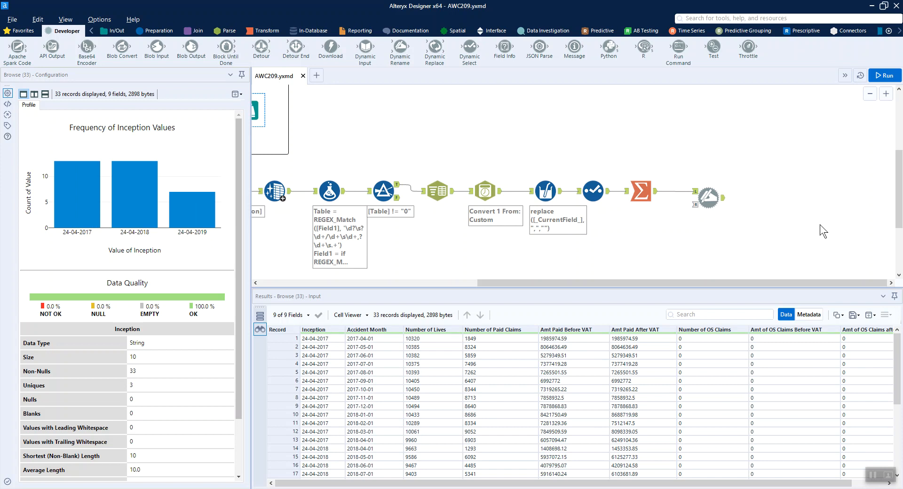
mouse_move(869, 451)
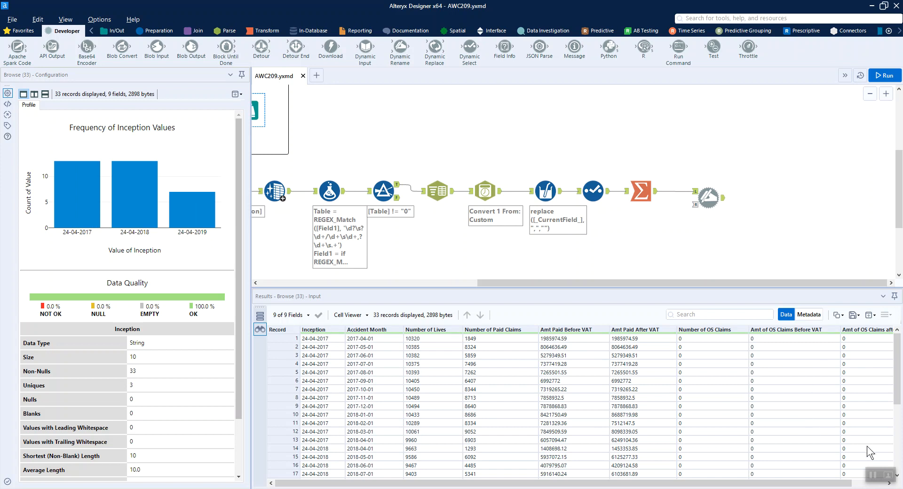